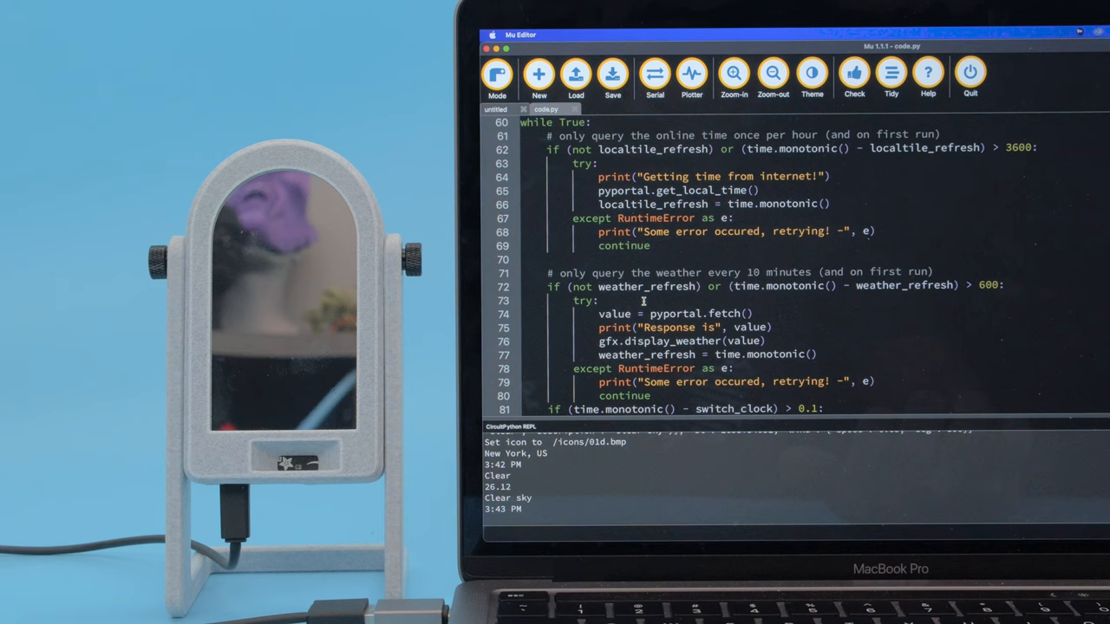
scroll(down, 3)
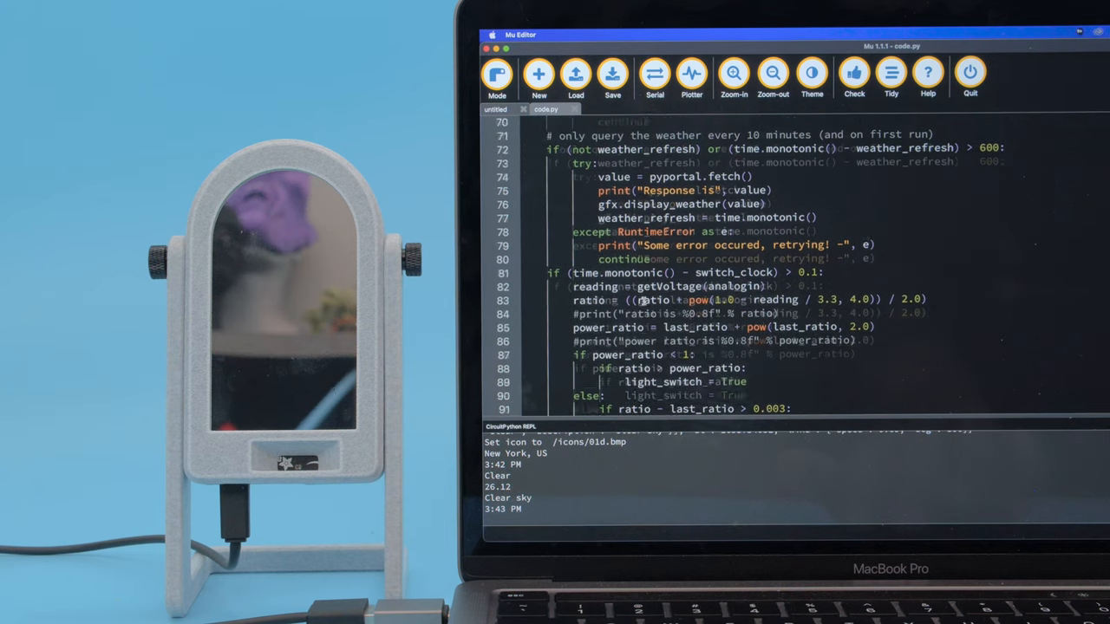
scroll(down, 3)
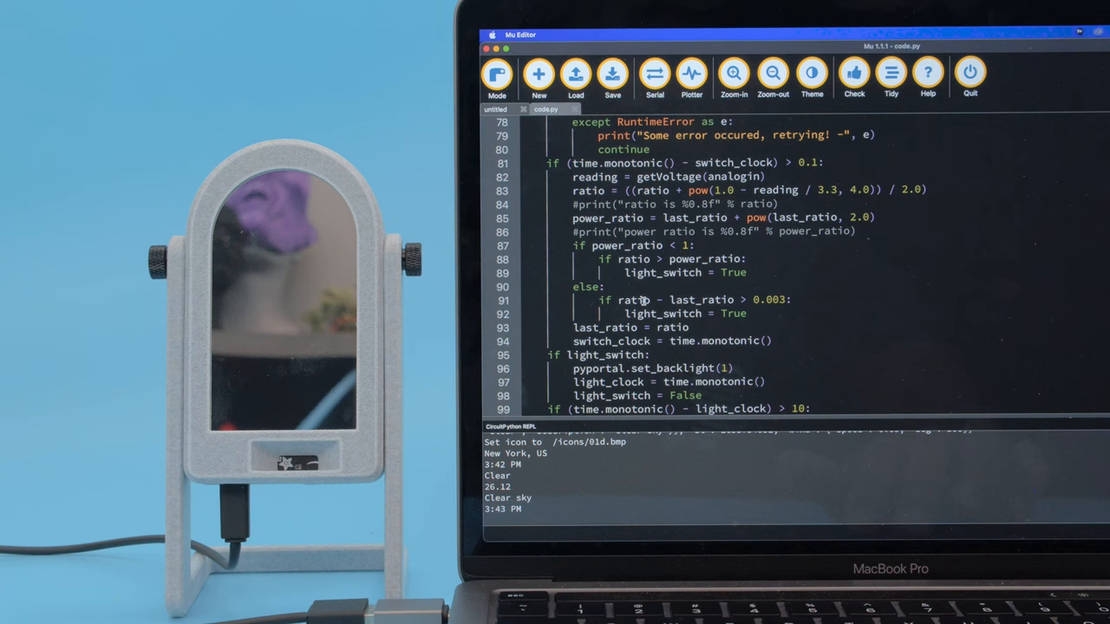